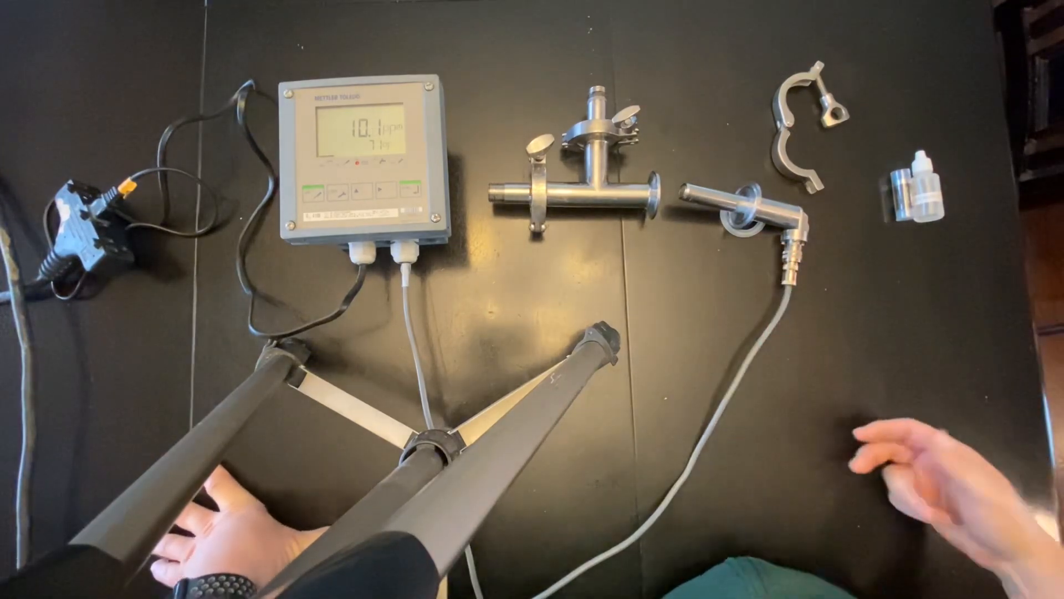
click(317, 195)
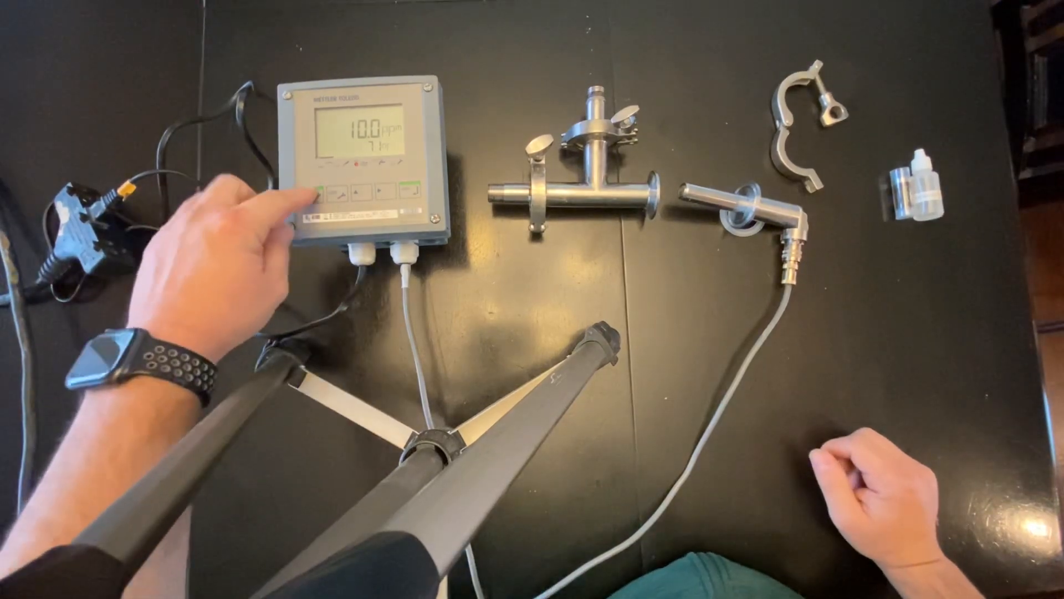